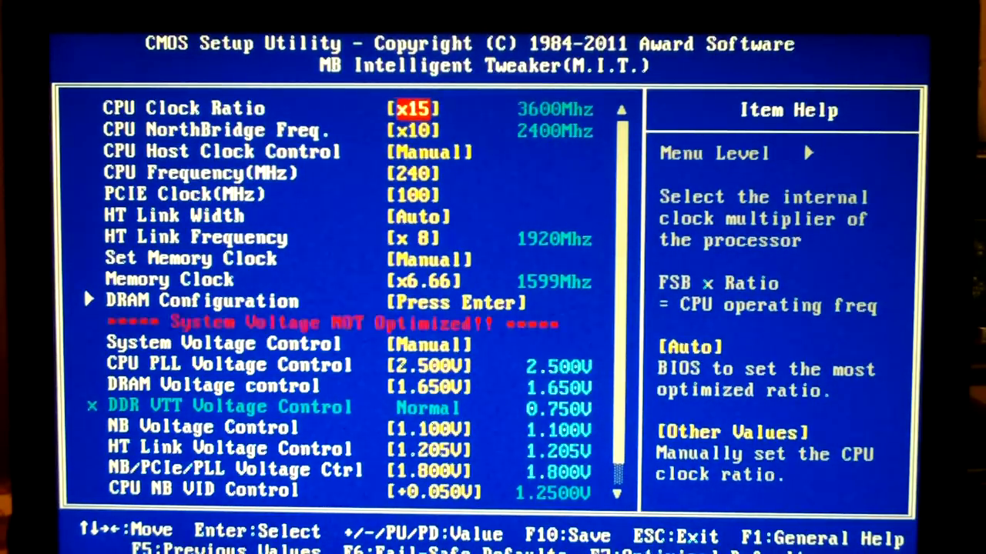
Check CPU Voltage Control (-0.100V) and CPU NB VID (+0.050V) on the M.I.T. page.
scroll("down", 3)
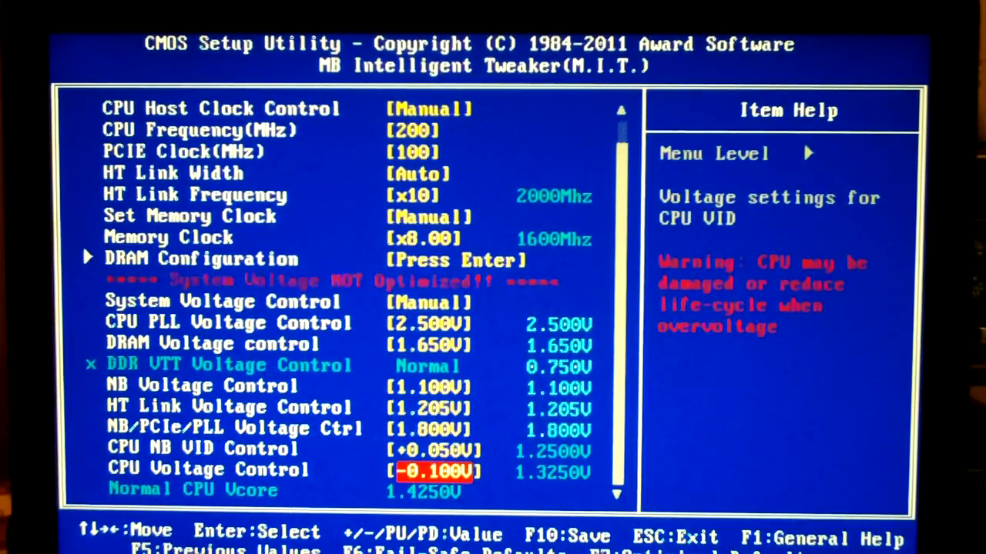
key("up")
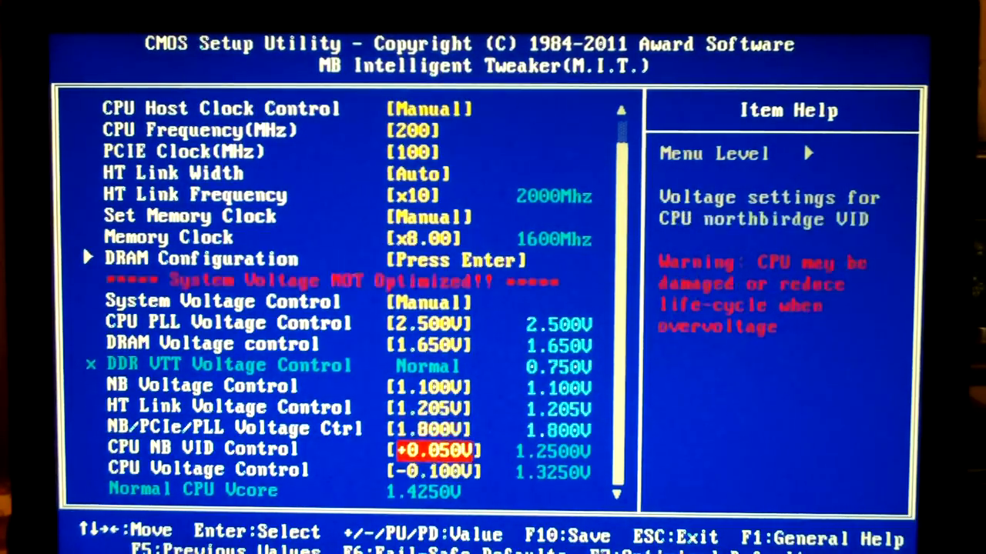
key("Down")
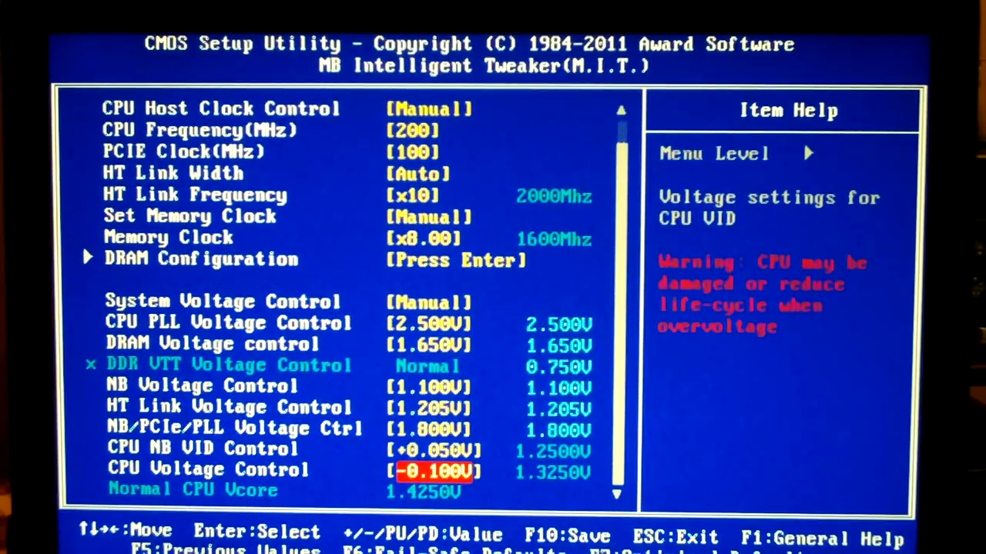
key("up")
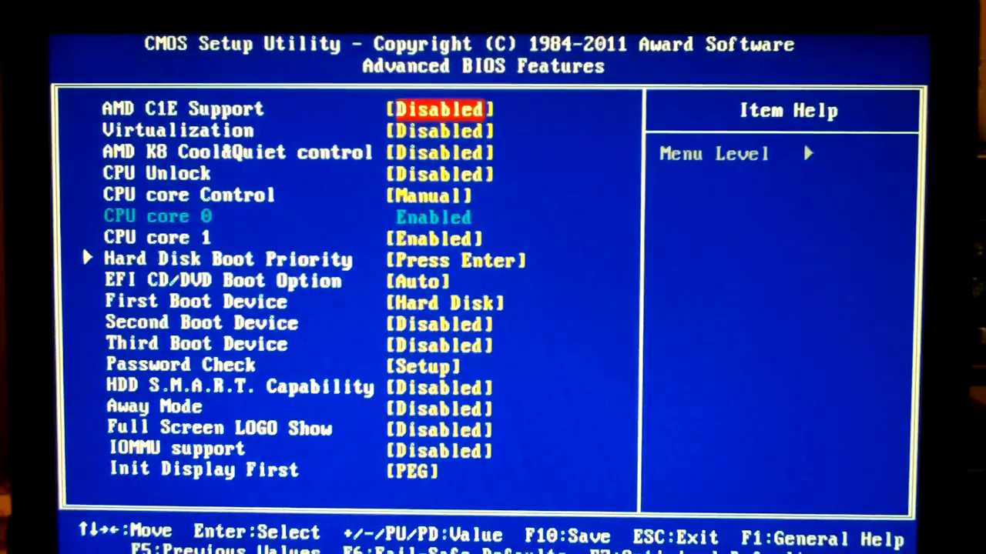
Enable CPU Unlock in Advanced BIOS Features and go back to MB Intelligent Tweaker.
key("Down")
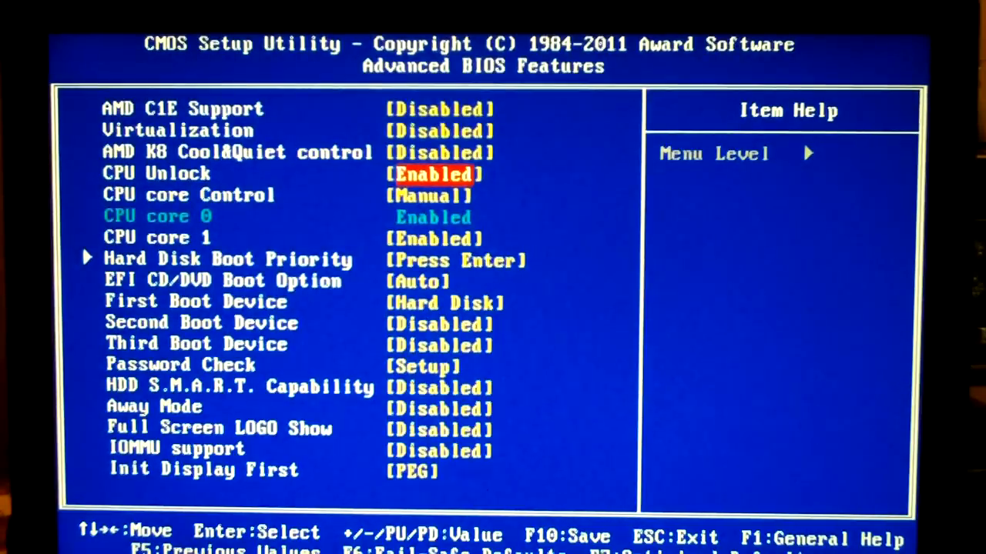
key("Down")
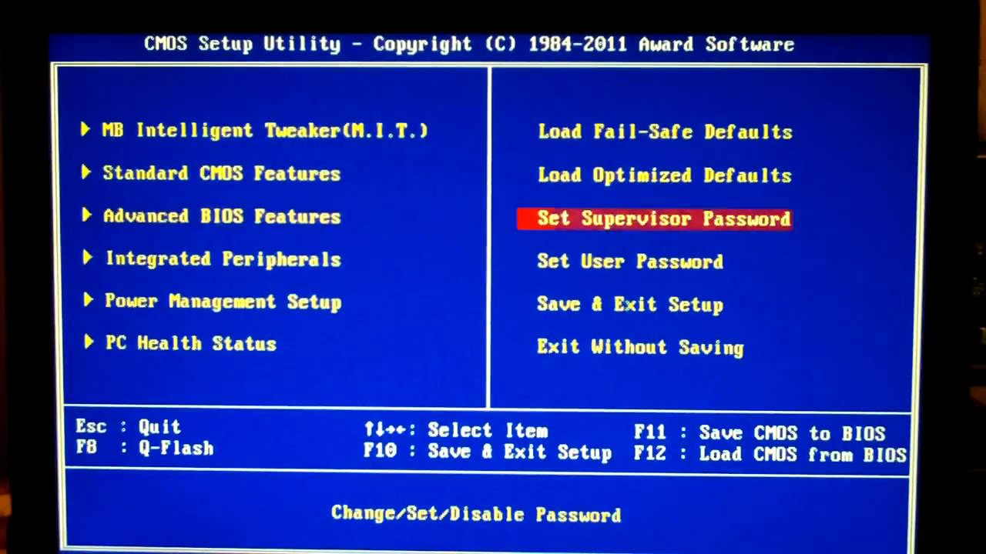
key("down")
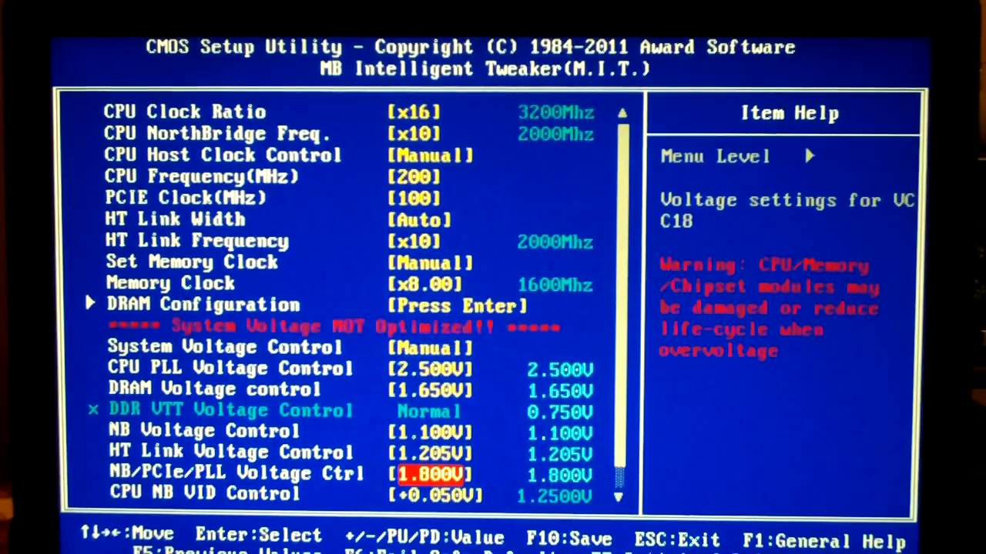
Change CPU Voltage Control from -0.100V to -0.025V, leaving CPU NB VID unchanged.
key("Down")
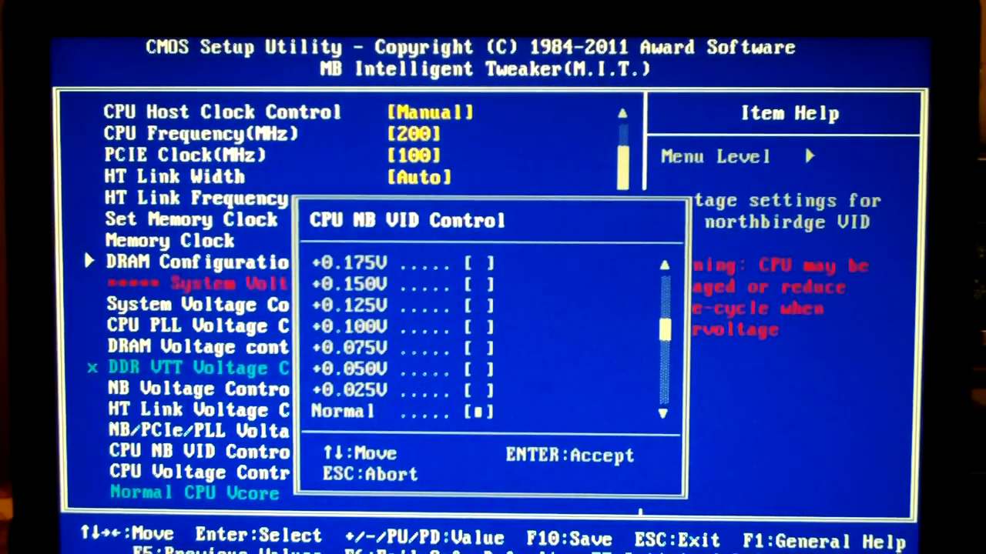
key("enter")
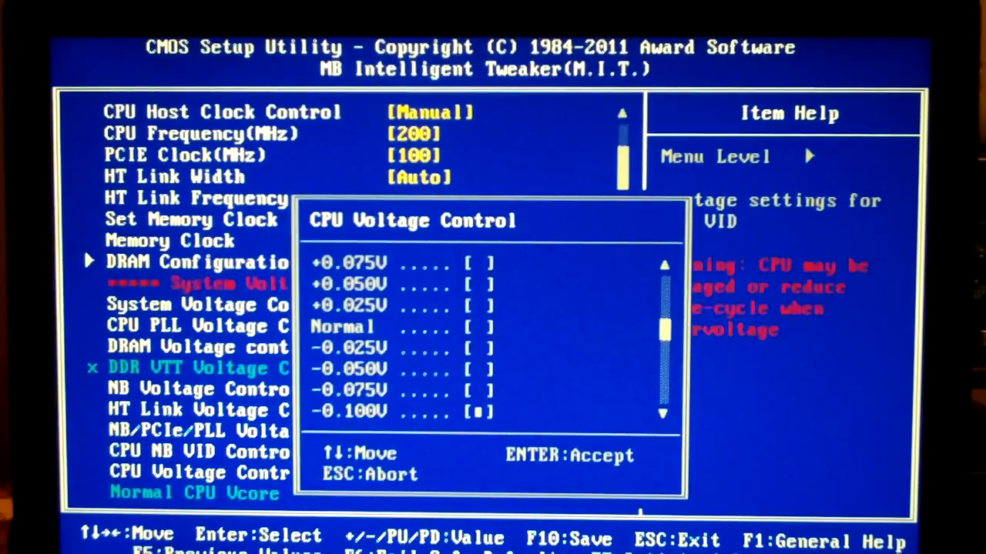
key("up")
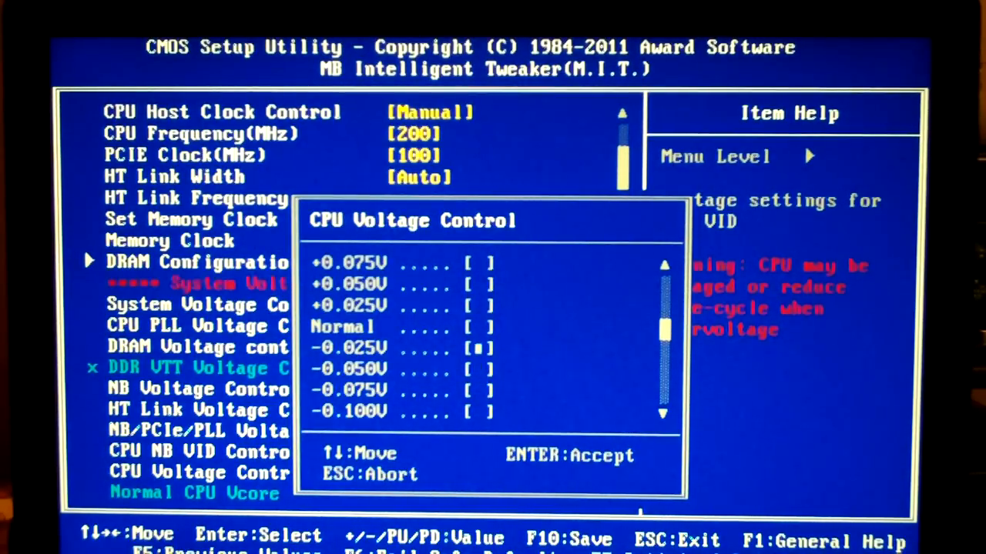
key("enter")
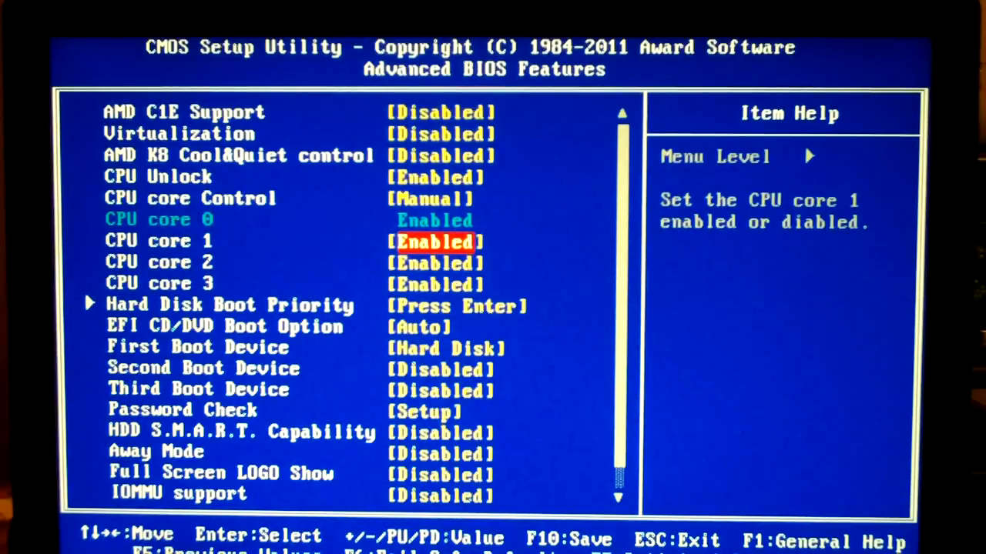
Disable CPU core 2 in Advanced BIOS Features, keeping cores 1 and 3 enabled.
key("down")
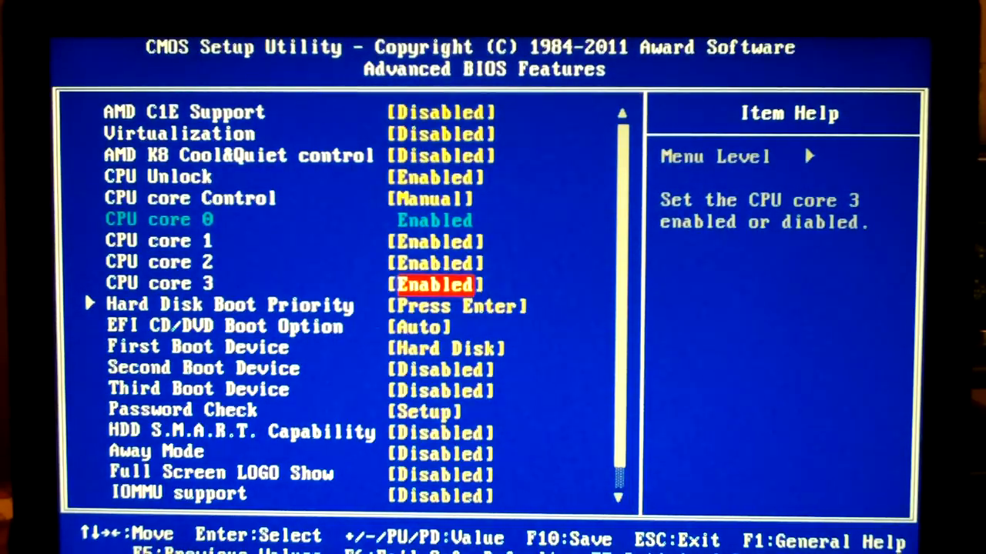
key("enter")
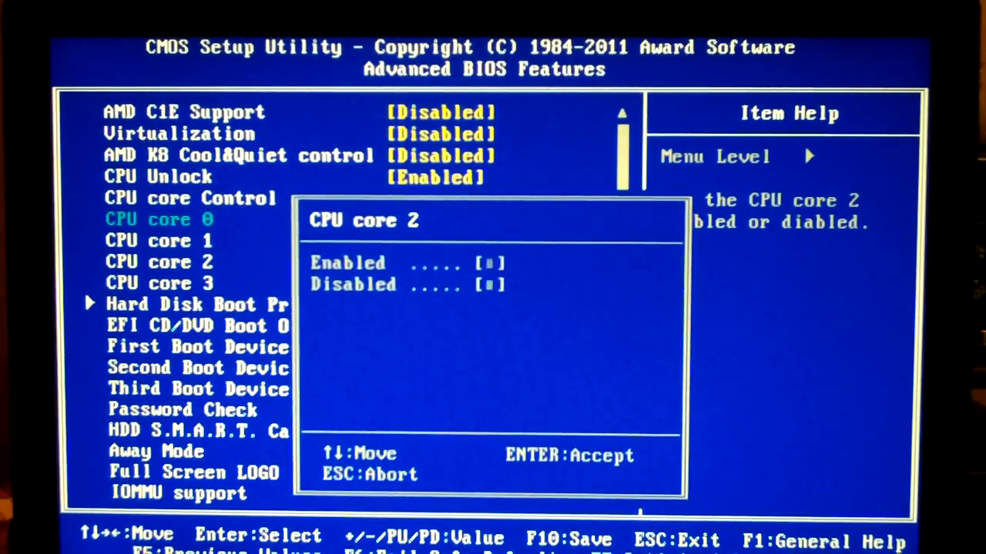
key("enter")
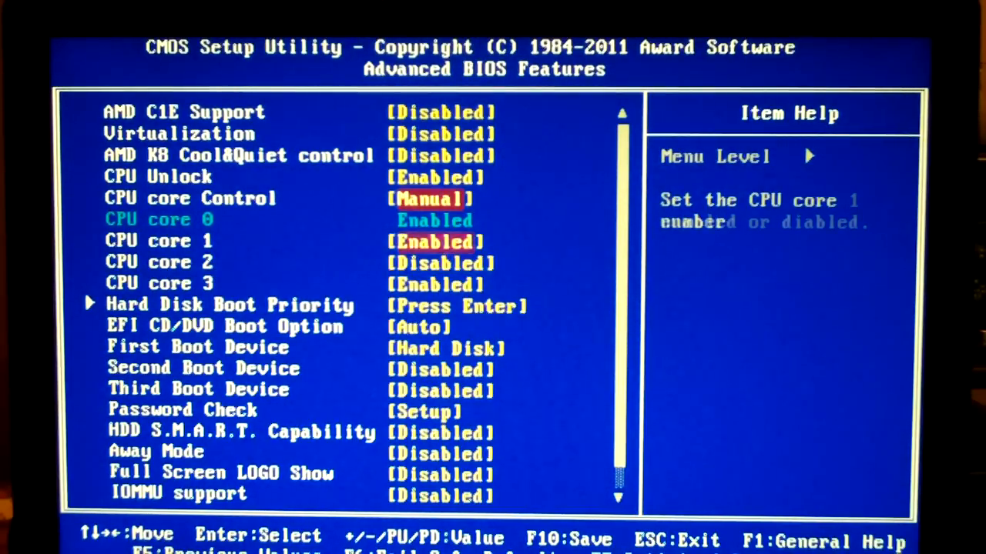
key("down")
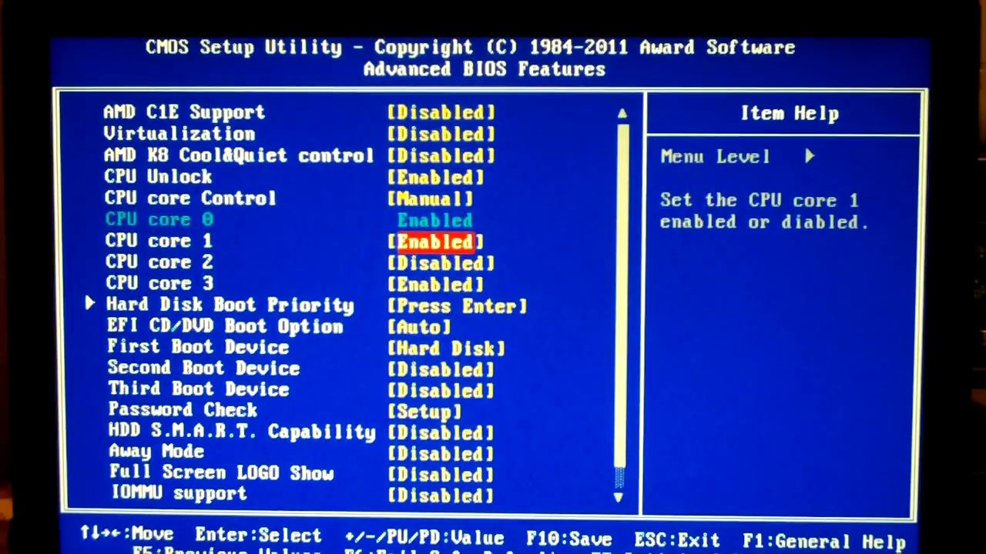
key("Down")
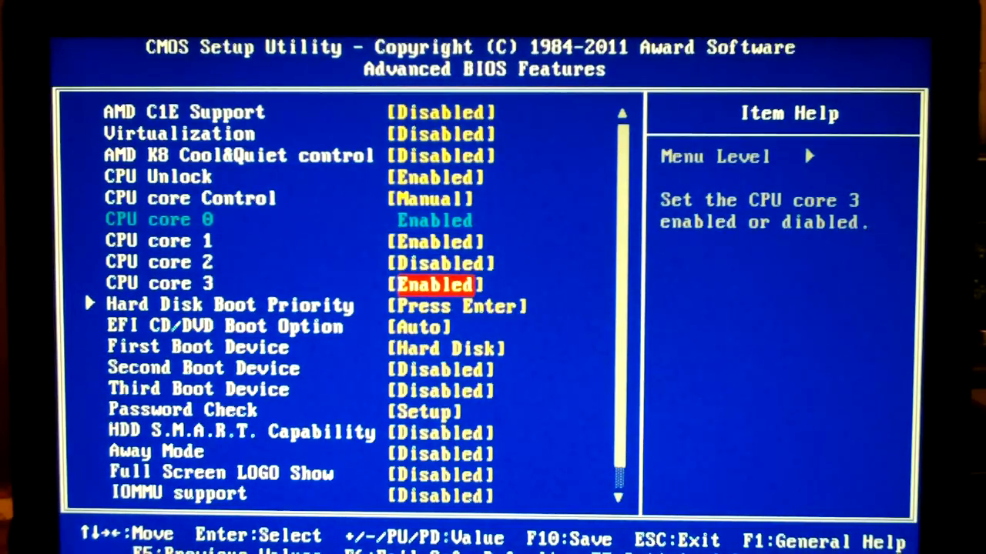
key("Up")
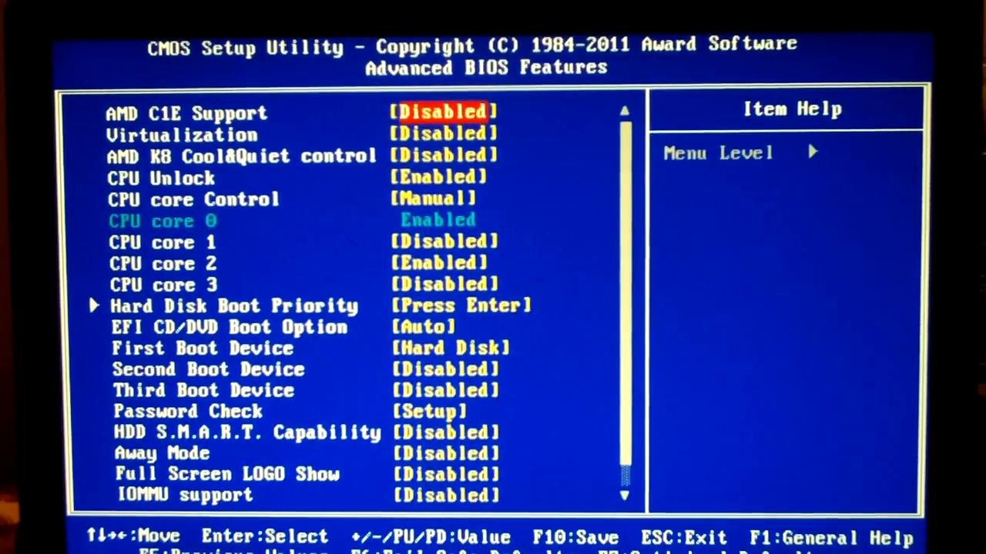
Save all settings to CMOS with F10, answering Y to the exit prompt.
key("down")
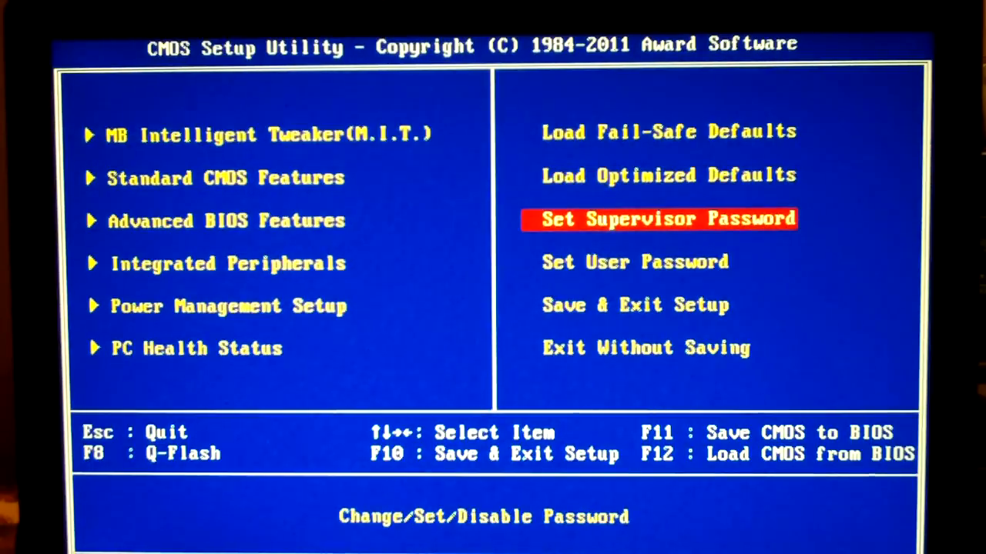
key("f10")
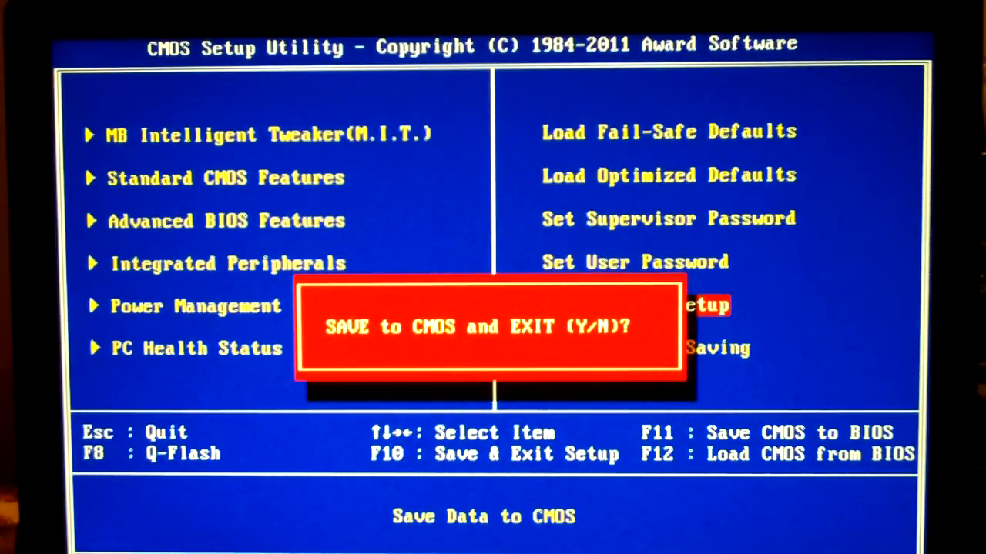
type("Y")
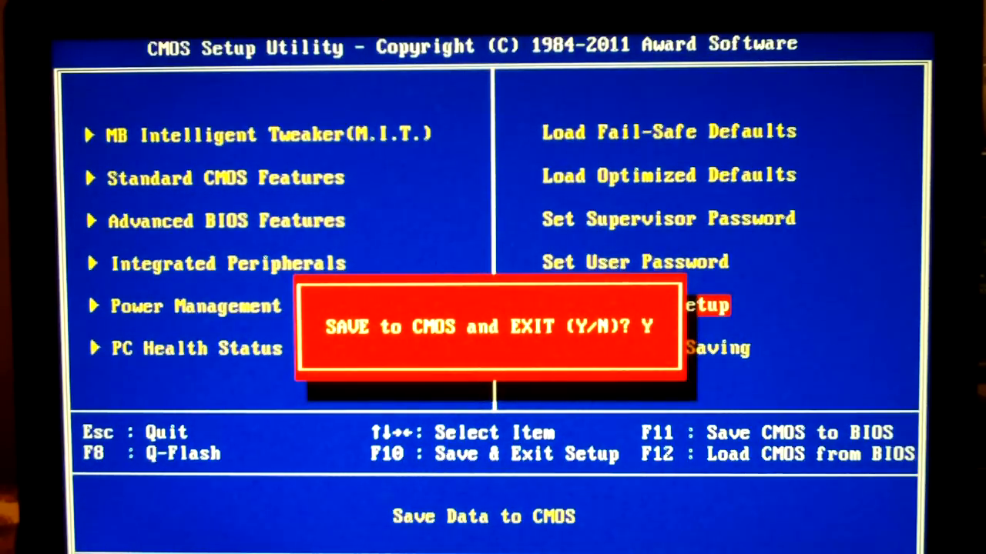